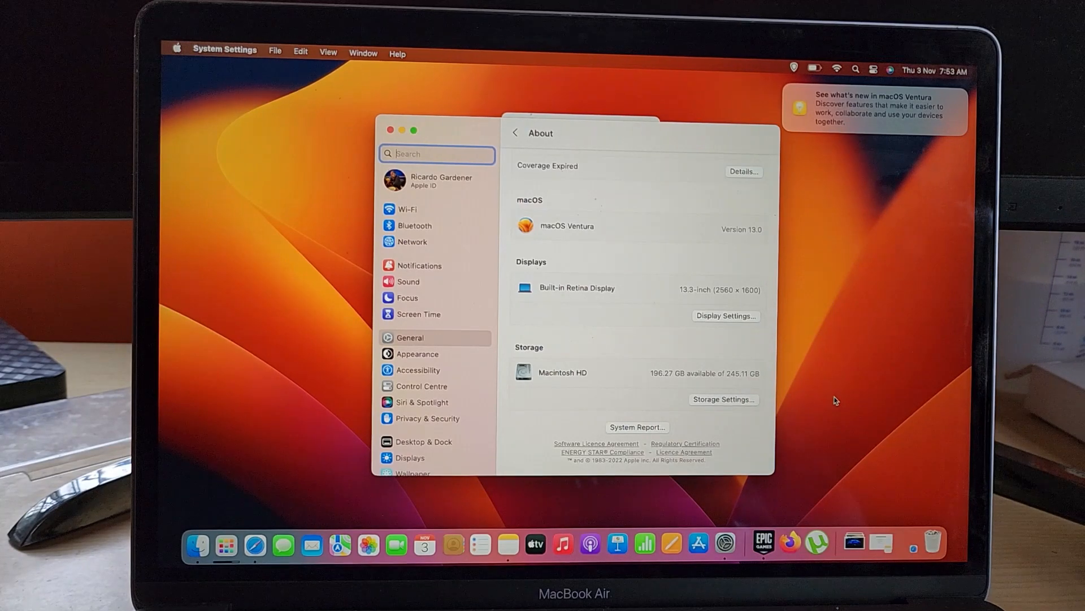
mouse_move(391, 130)
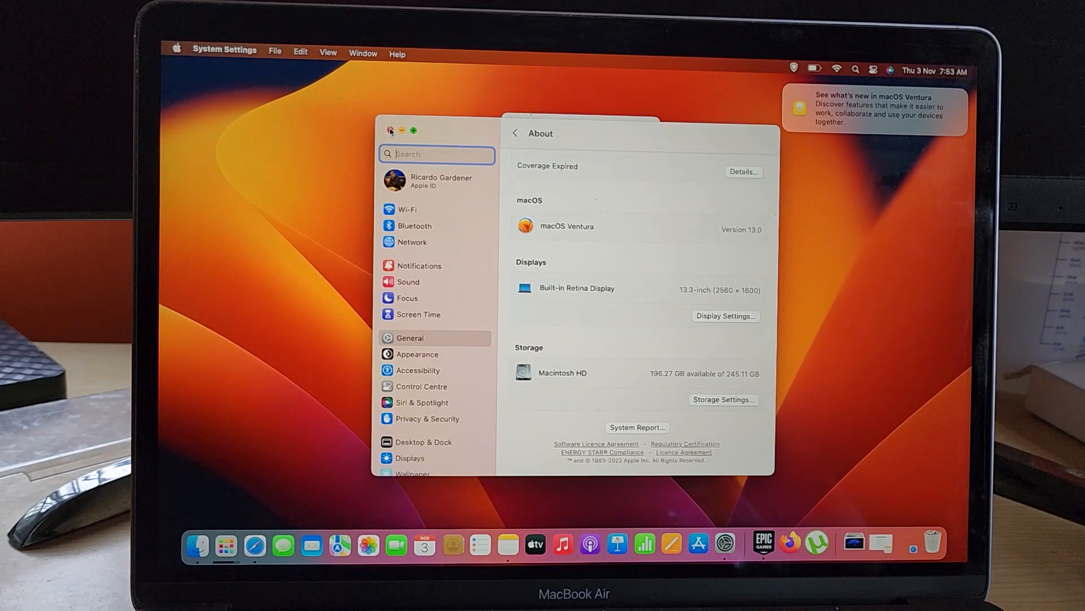
- Close the System Settings window to return to the Finder desktop
click(390, 131)
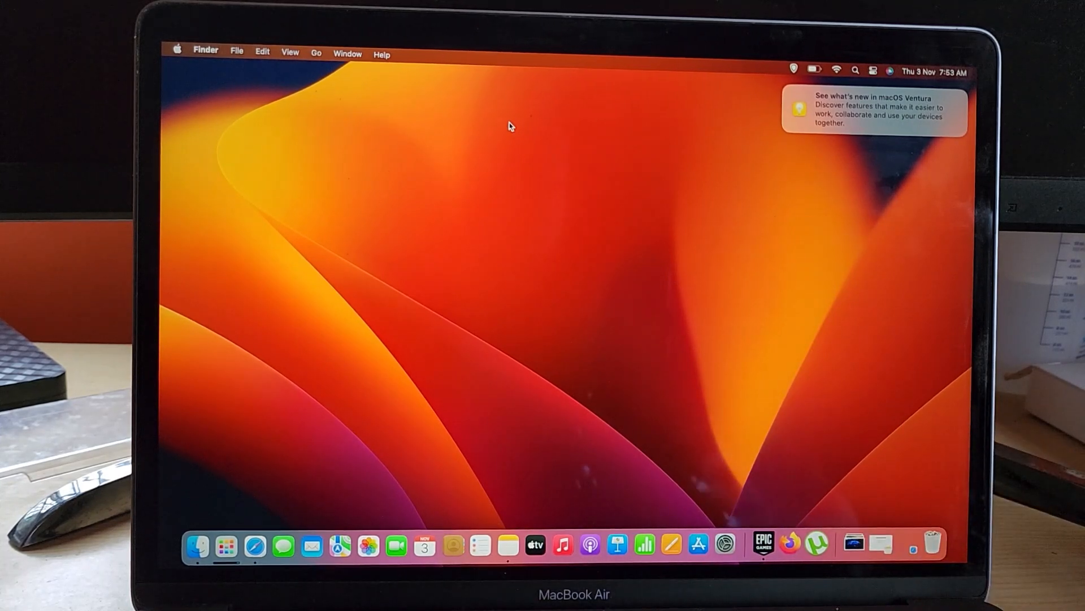
mouse_move(388, 126)
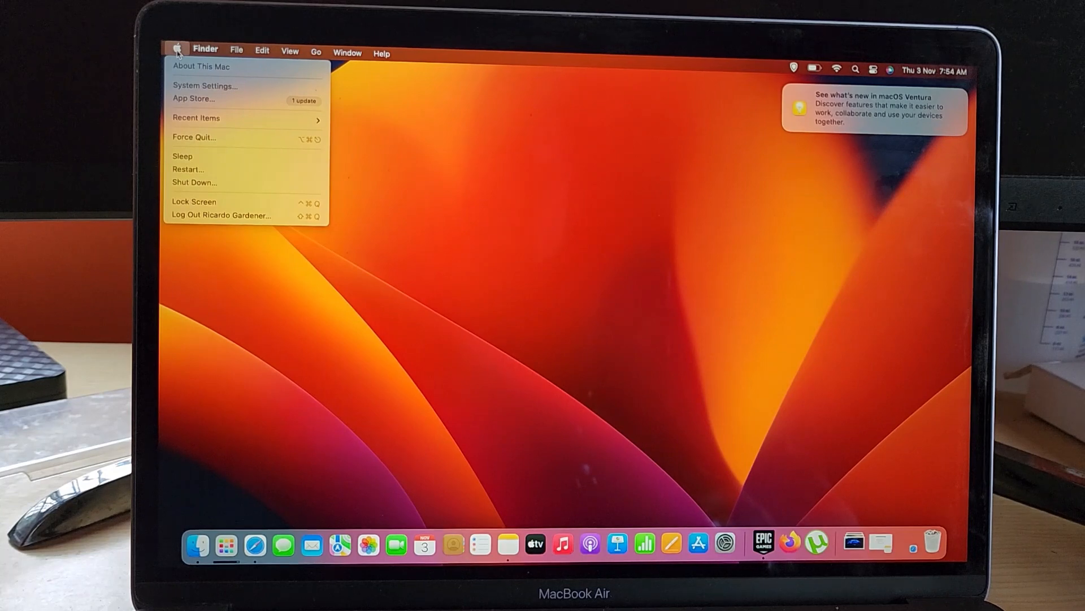
mouse_move(205, 85)
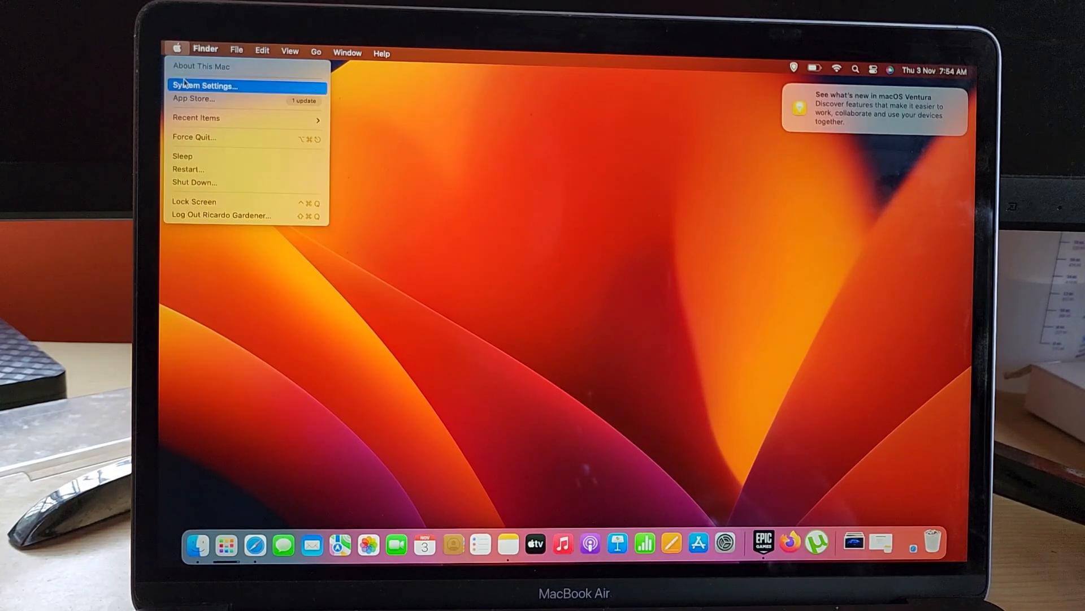
- Reopen System Settings on Appearance and scroll the sidebar toward Keyboard and Trackpad
click(203, 85)
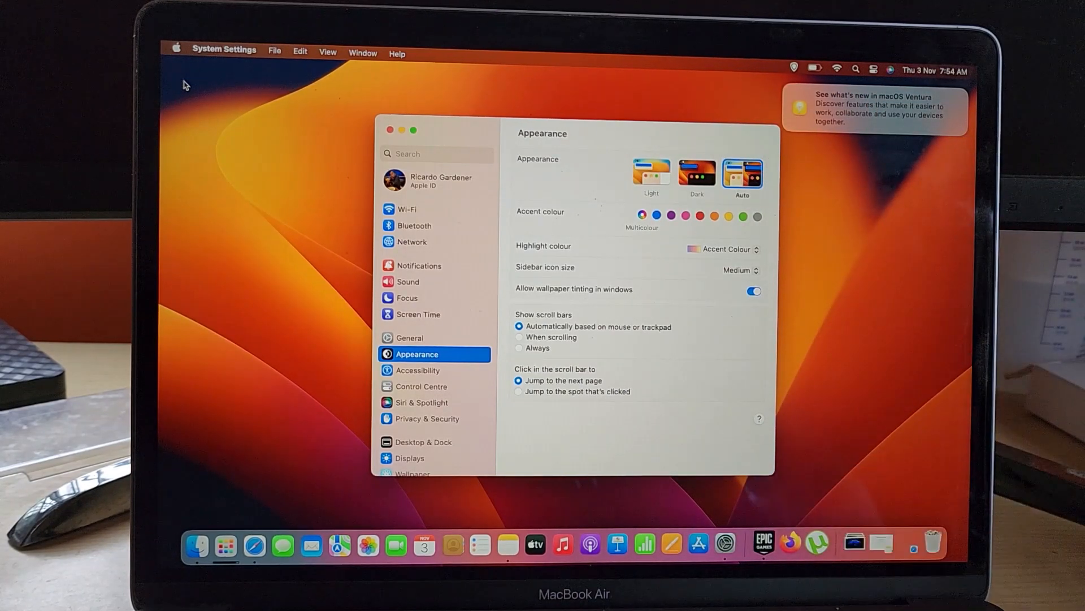
mouse_move(239, 98)
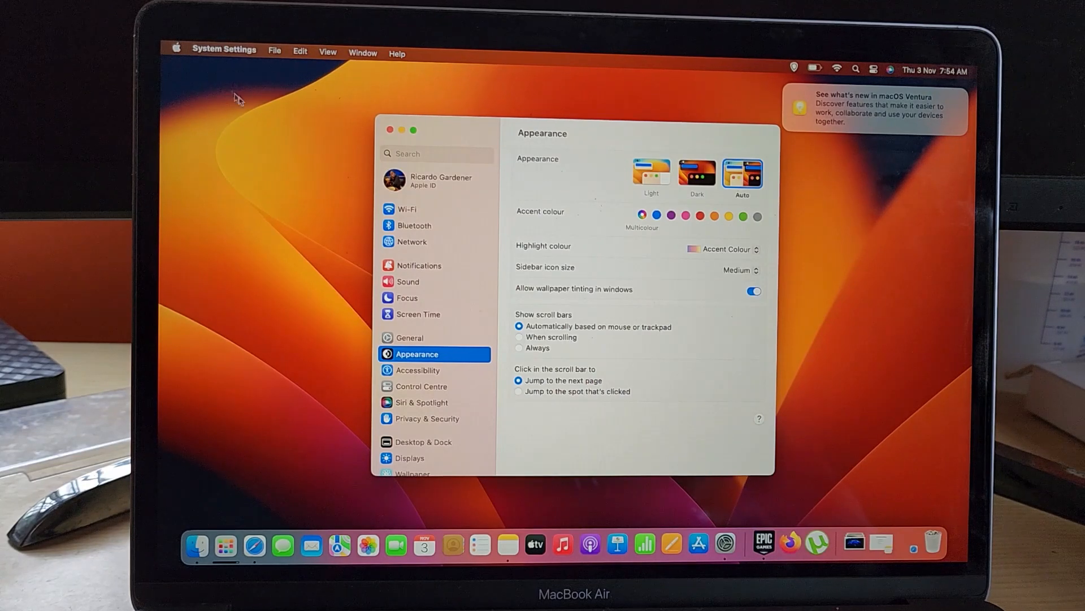
mouse_move(403, 218)
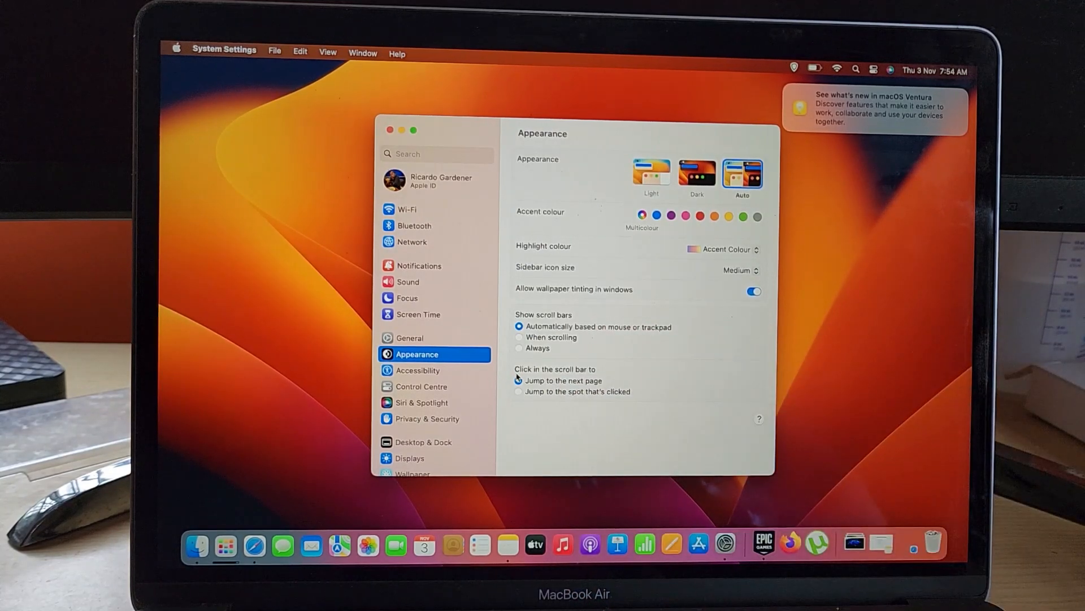
scroll(down, 3)
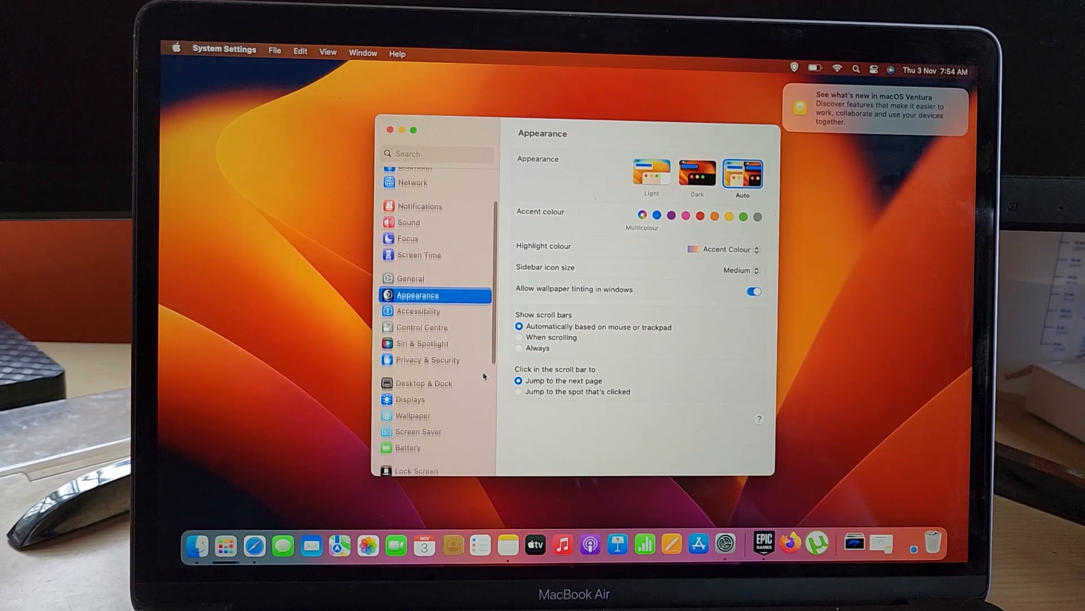
scroll(down, 3)
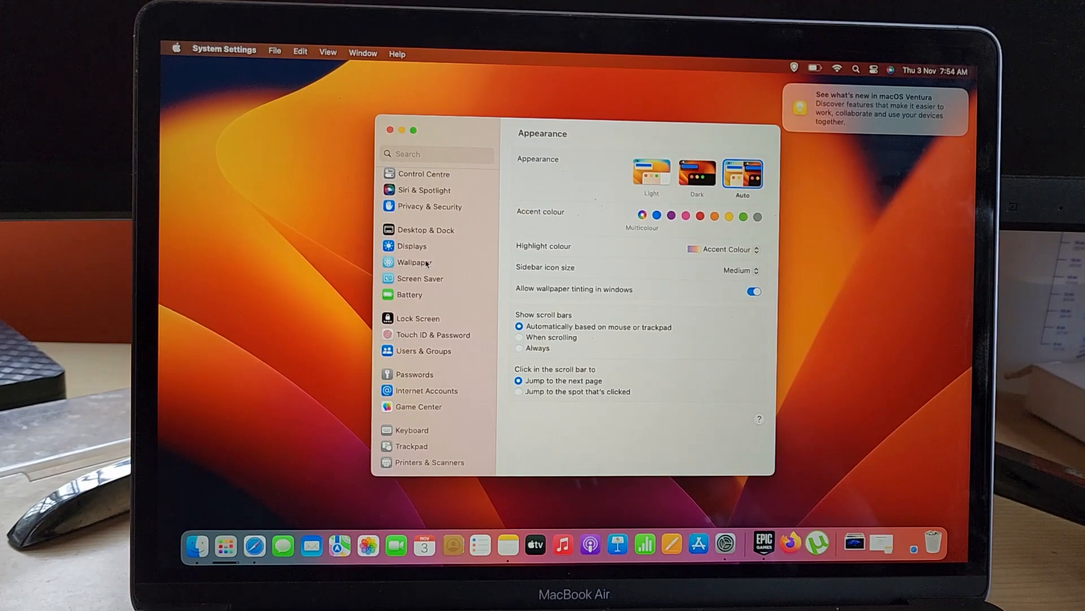
- Browse the Wallpaper collections, then view the General page with About, Software Update and Storage
click(414, 262)
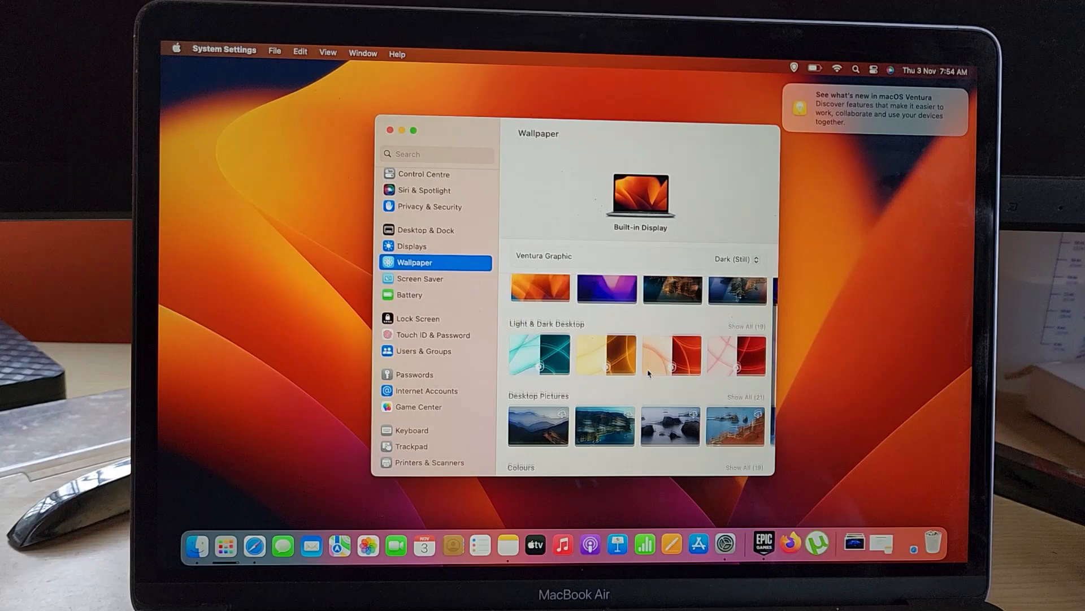
scroll(up, 3)
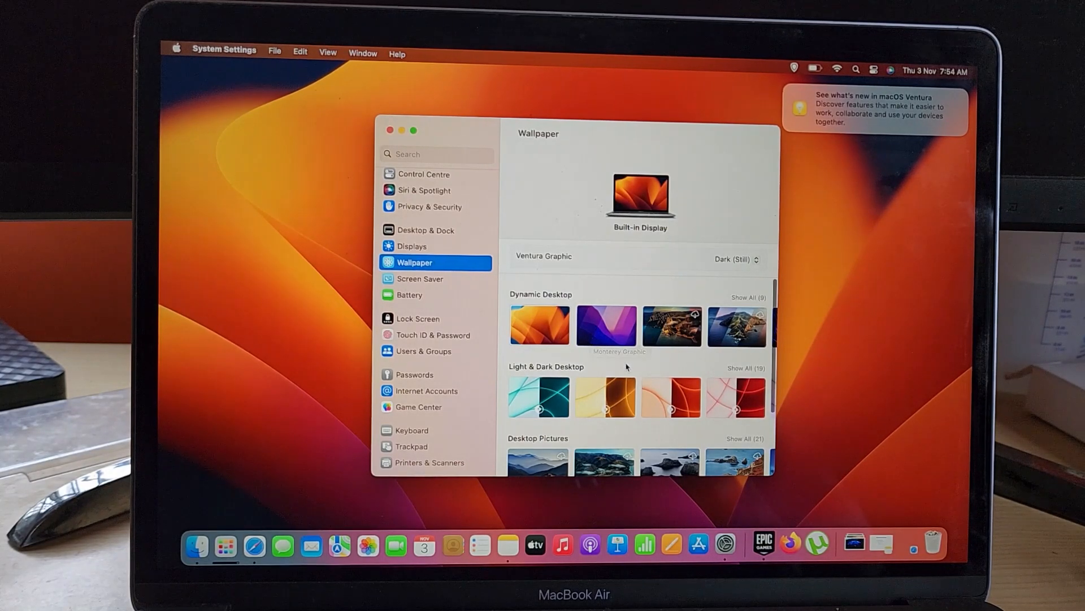
scroll(down, 3)
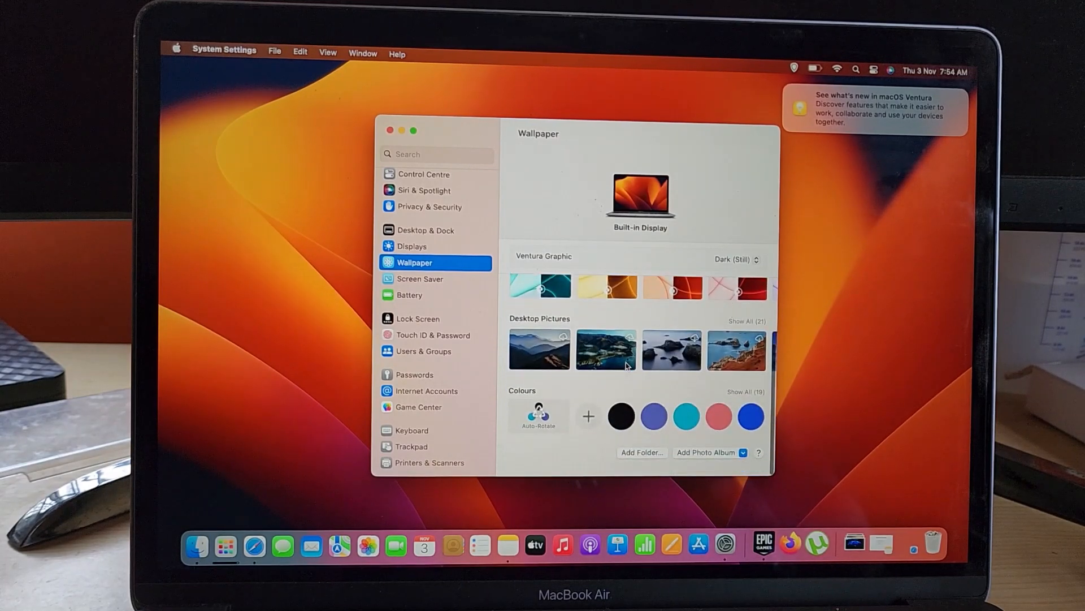
scroll(up, 3)
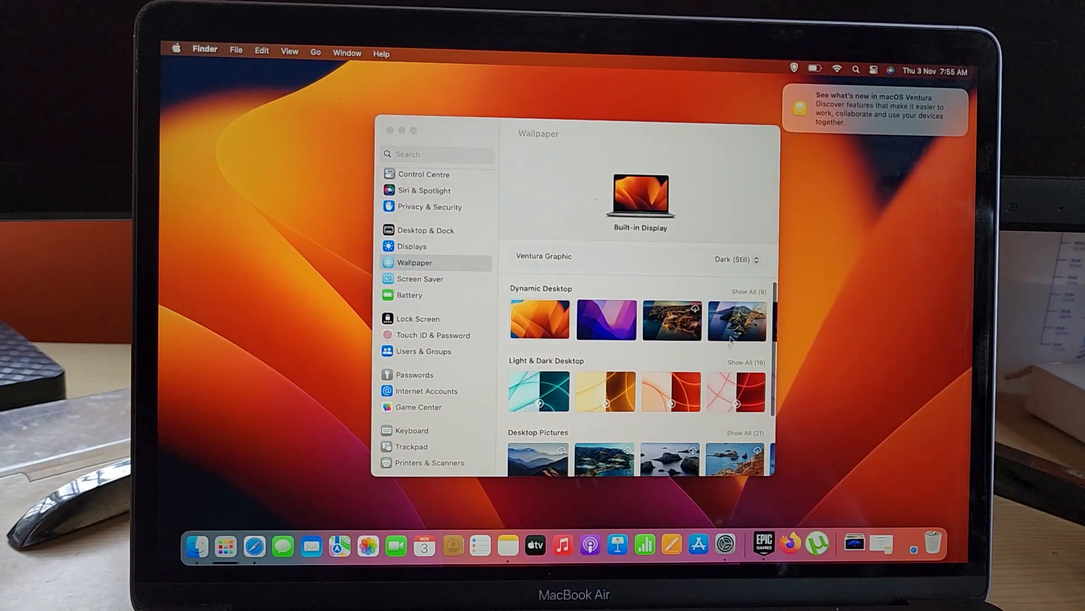
mouse_move(671, 325)
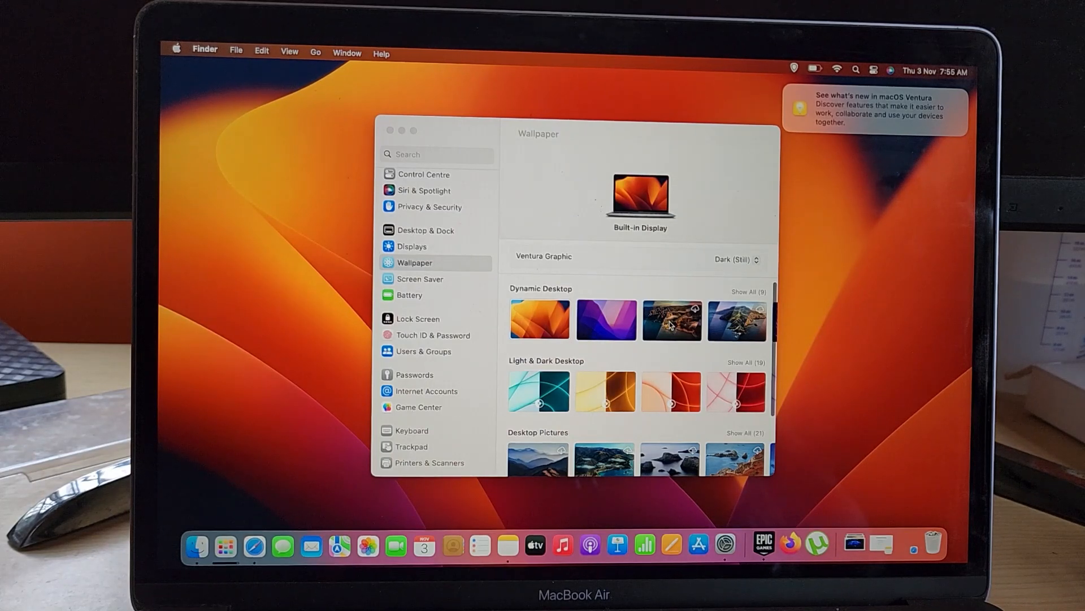
click(410, 251)
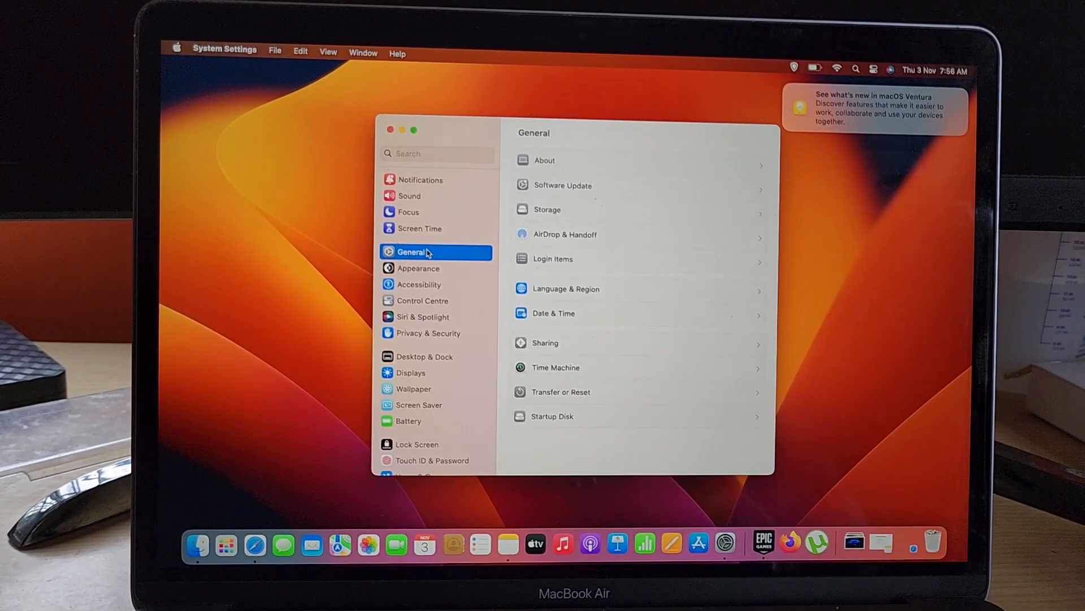
- View Control Centre, then the Sound page with output to MacBook Air Speakers
click(422, 300)
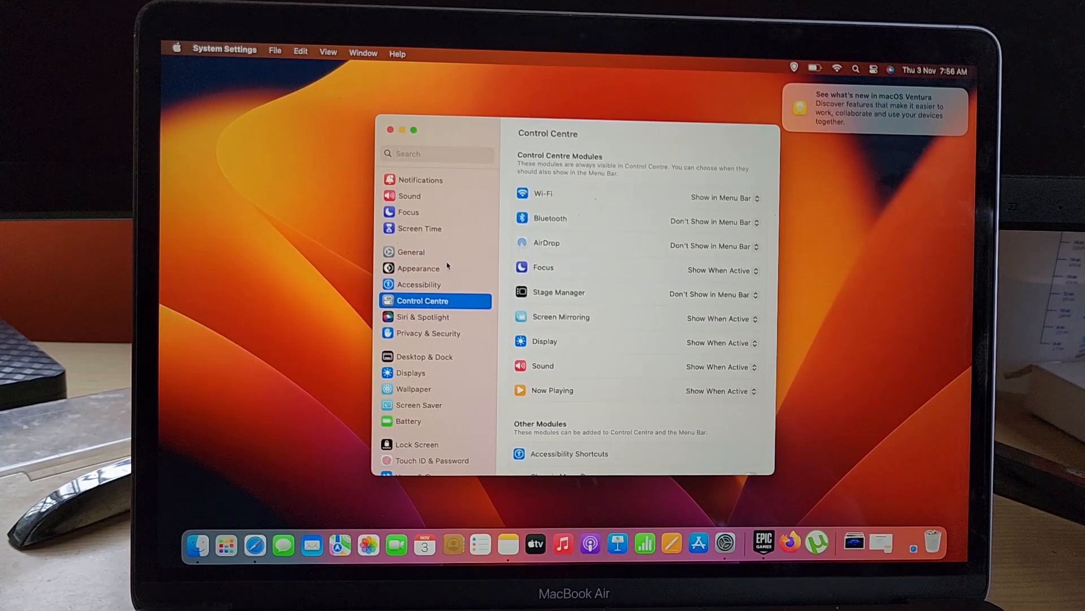
click(409, 195)
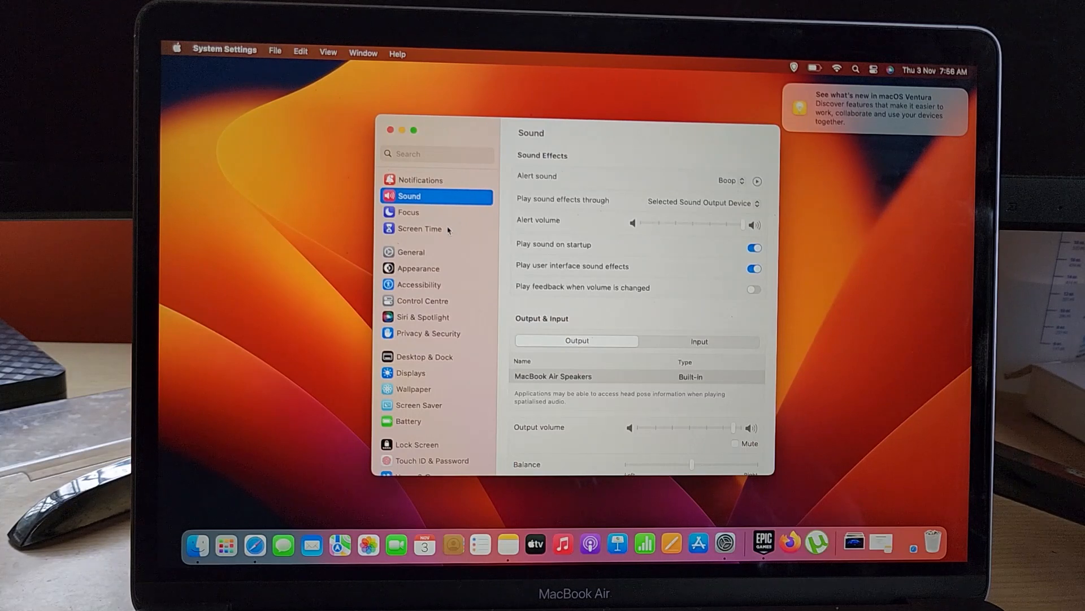
scroll(down, 3)
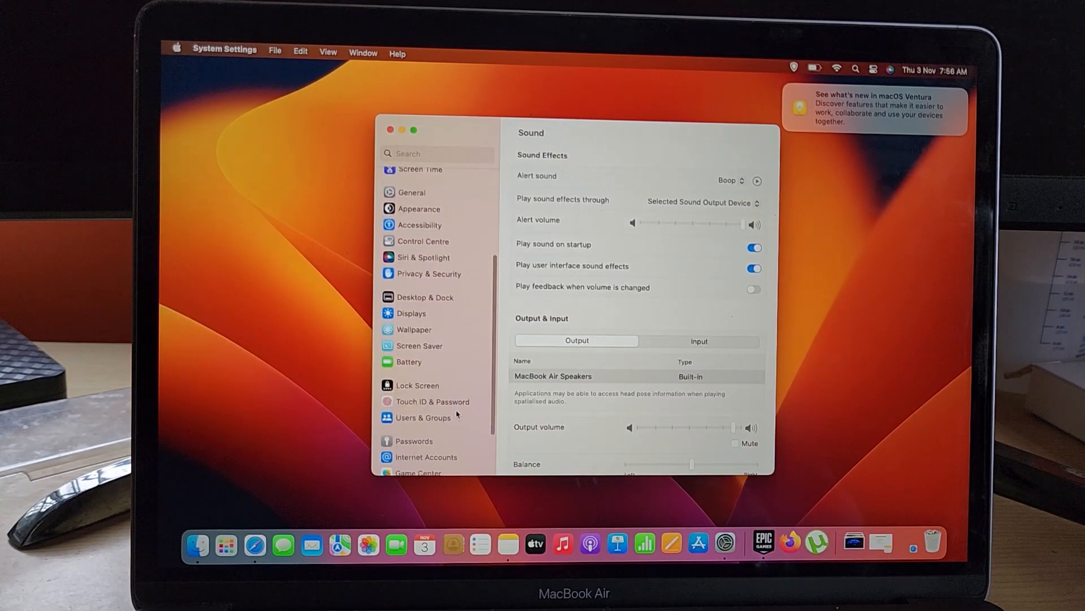
scroll(down, 3)
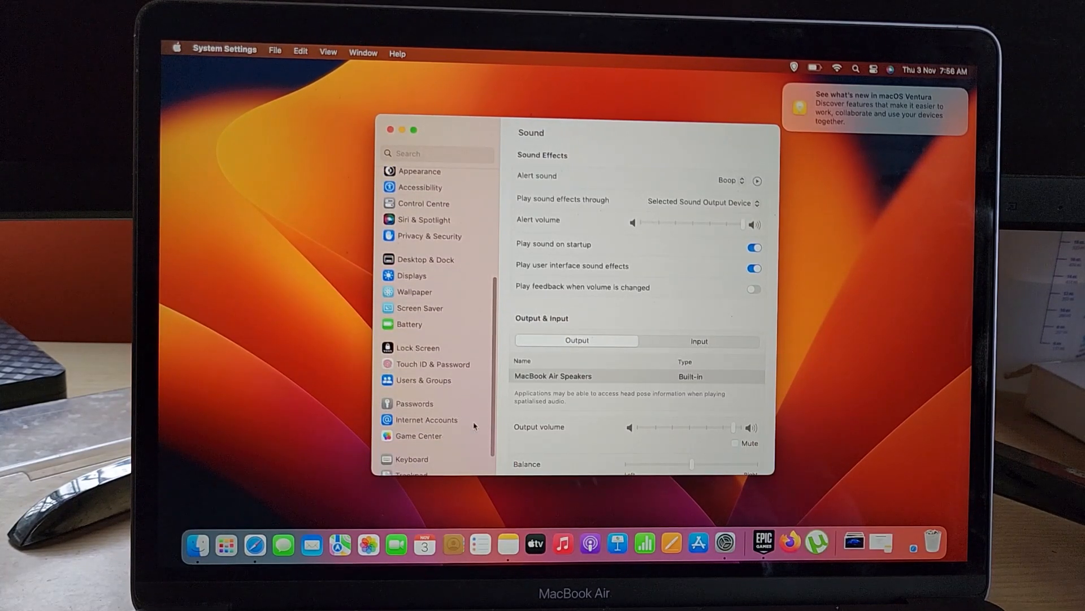
scroll(down, 3)
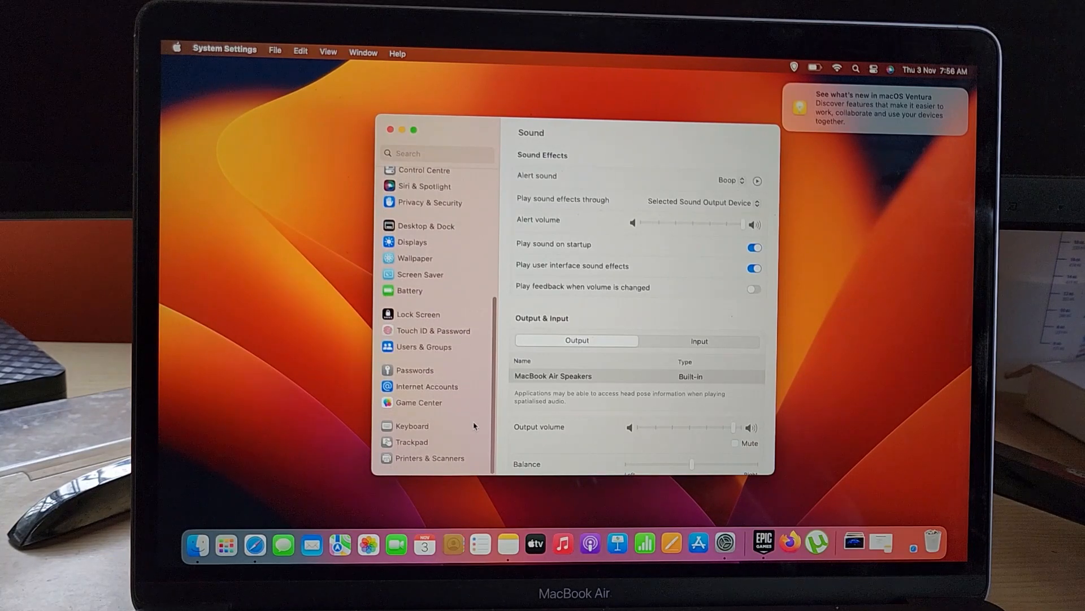
scroll(up, 3)
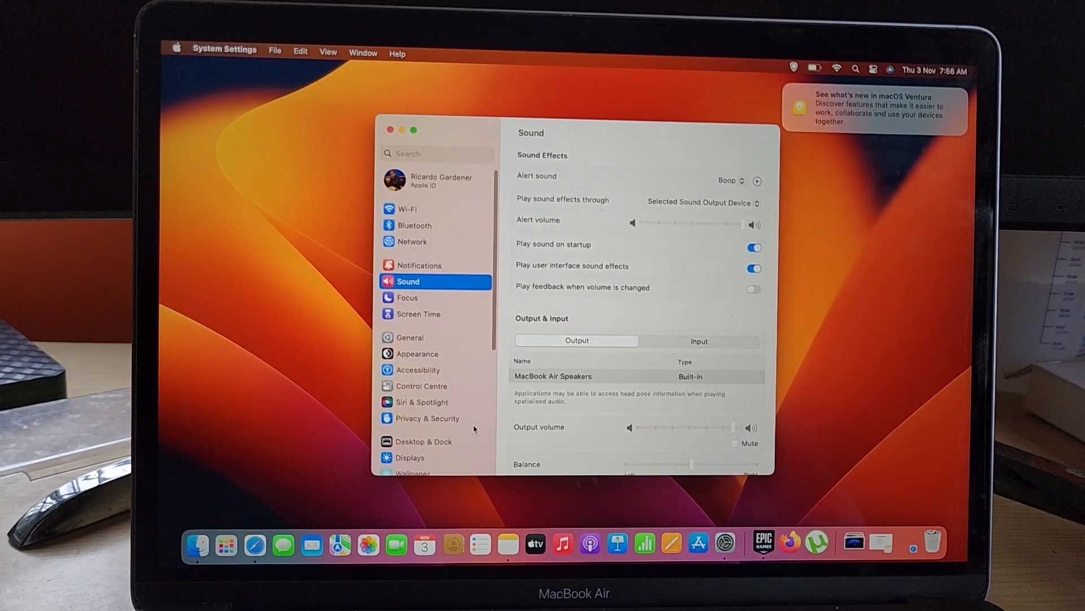
mouse_move(779, 111)
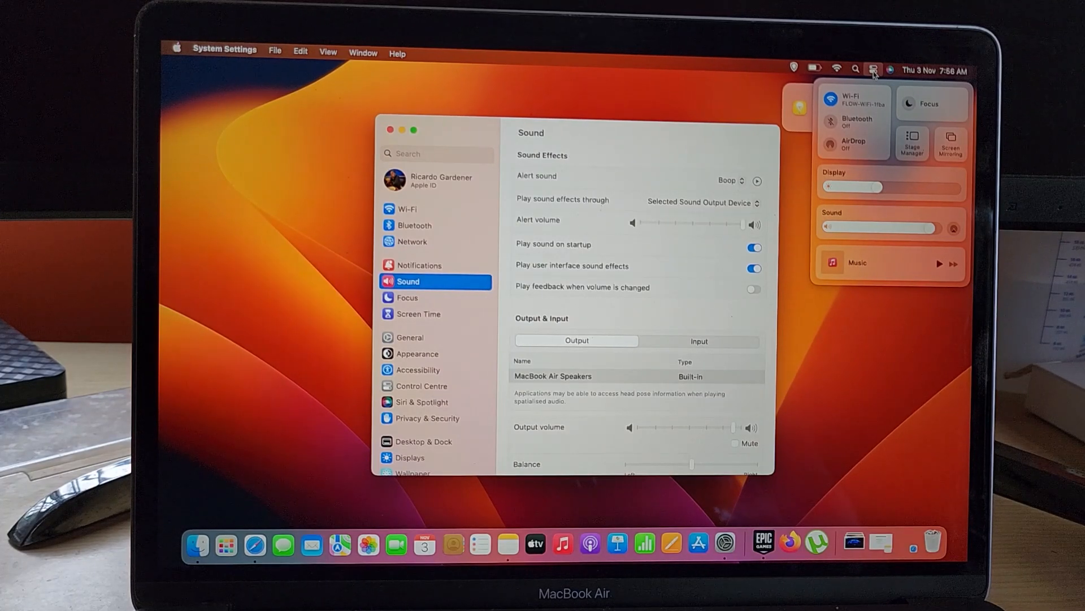
- Dismiss the menu-bar Control Centre panel and close System Settings, leaving the empty desktop
click(855, 69)
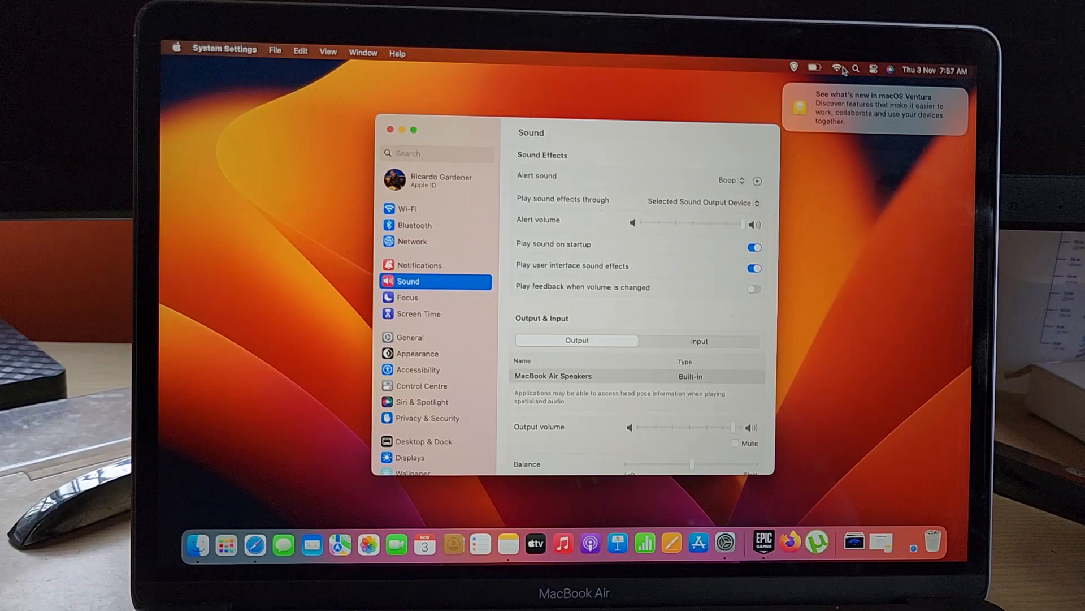
click(814, 69)
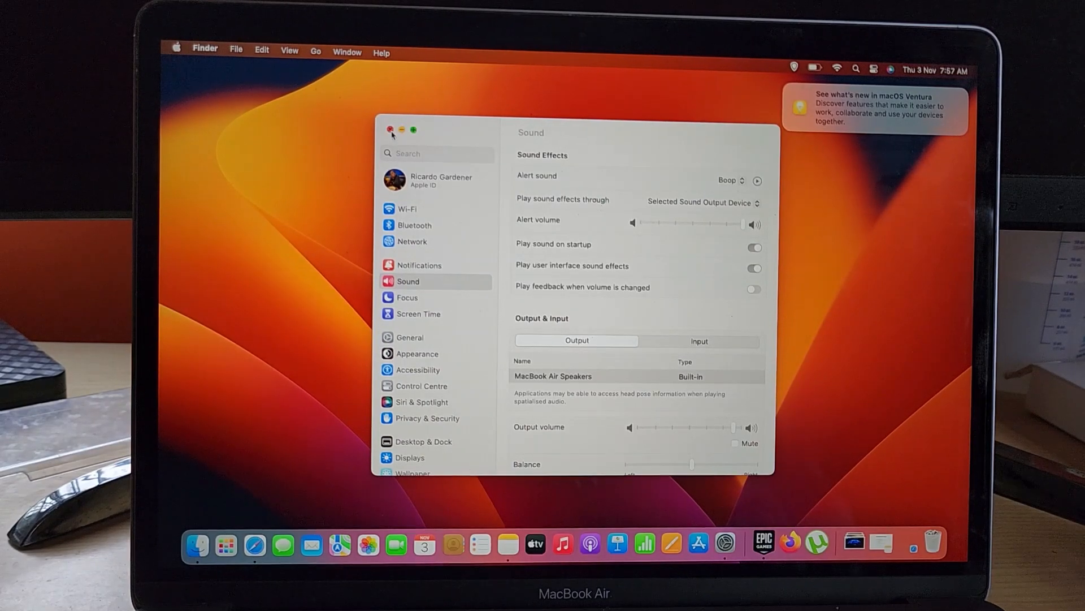
click(390, 130)
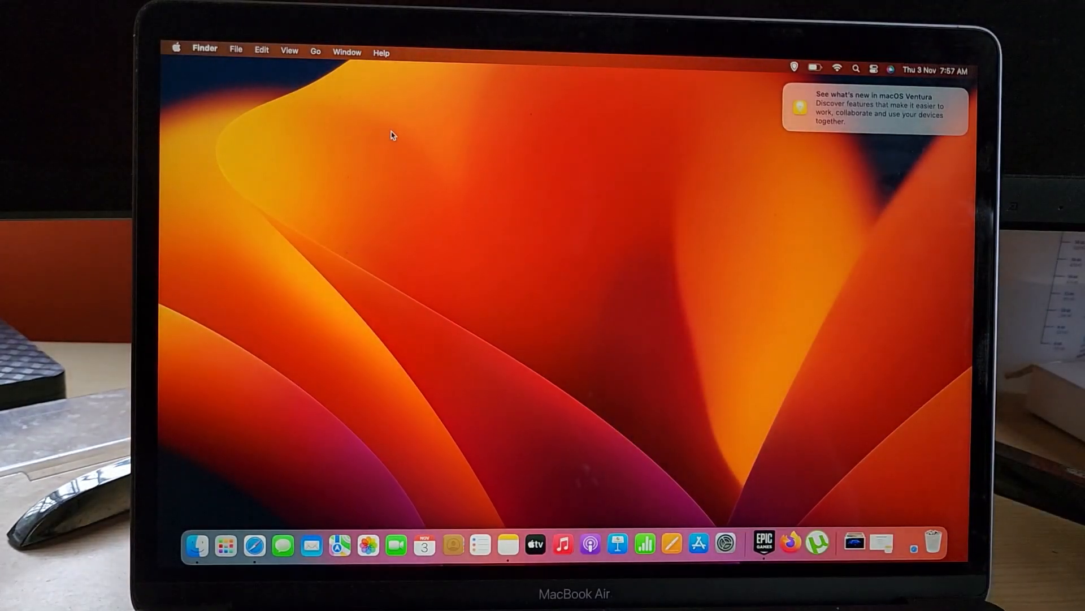